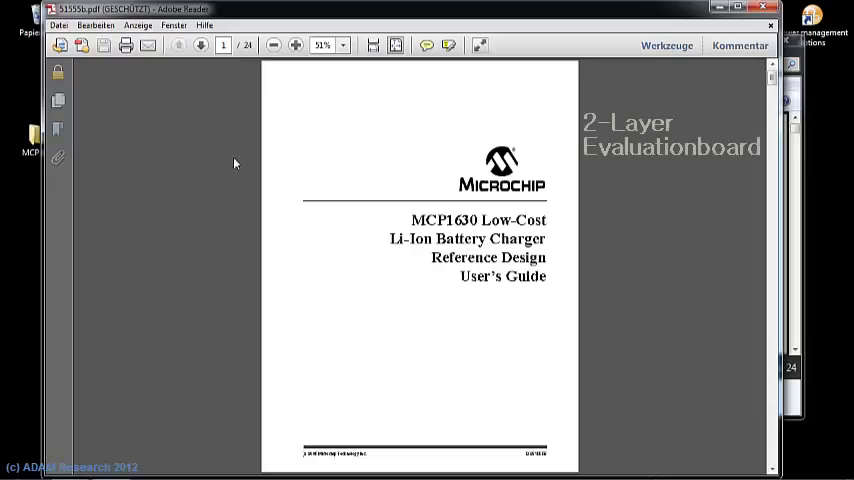
mouse_move(234, 174)
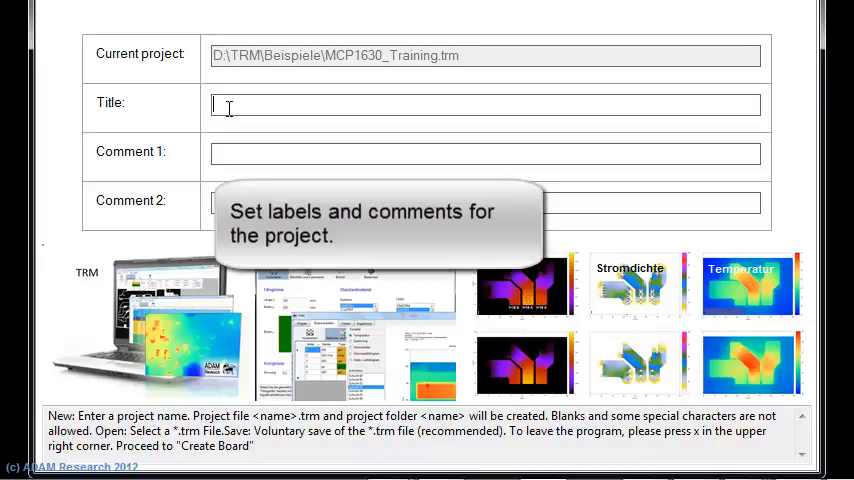
- Enter project title 'Training Video' and both comment lines, then move on to the board definition
text(Training Video)
click(486, 202)
text(abc)
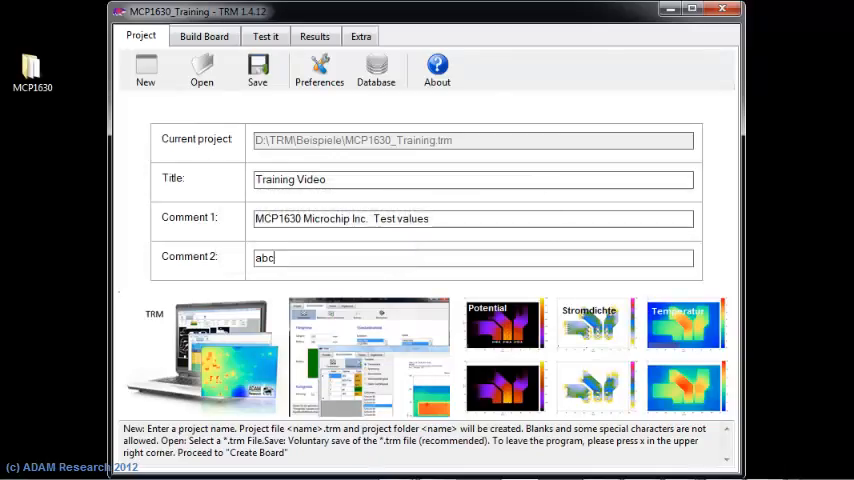
text(defghi)
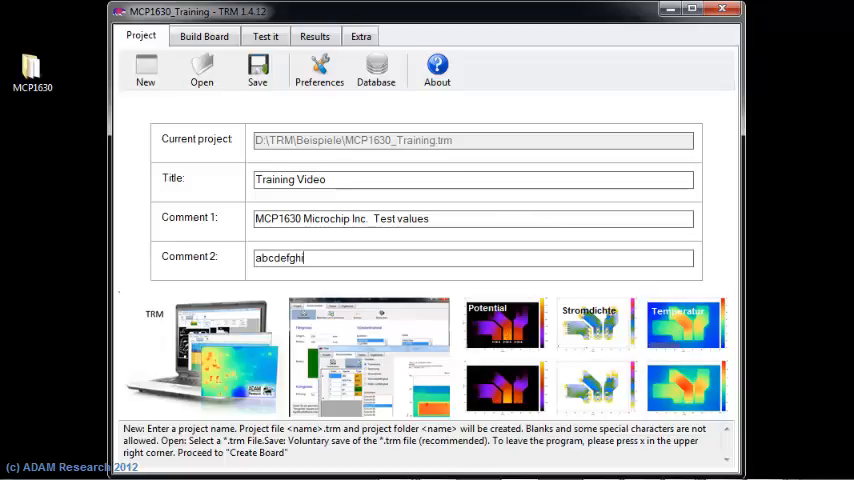
click(204, 36)
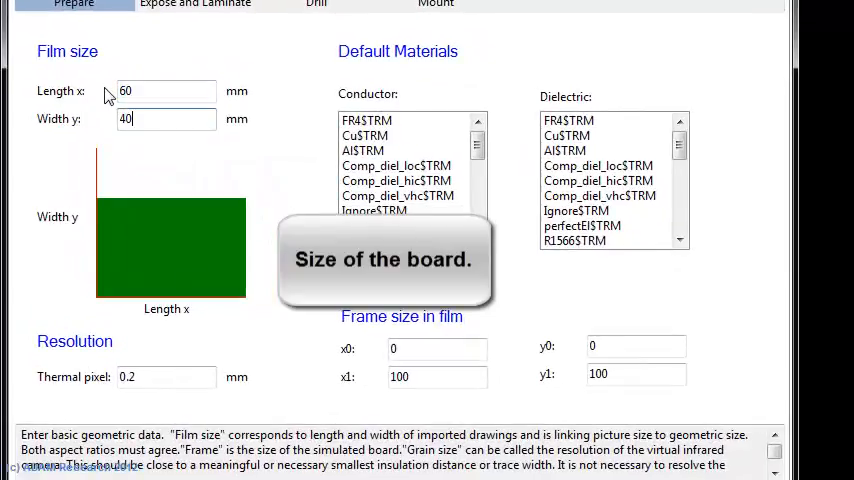
- Set a 60 × 40 mm board with CuSTRM conductor, FR4STRM dielectric and 0.1 thermal pixel
click(364, 136)
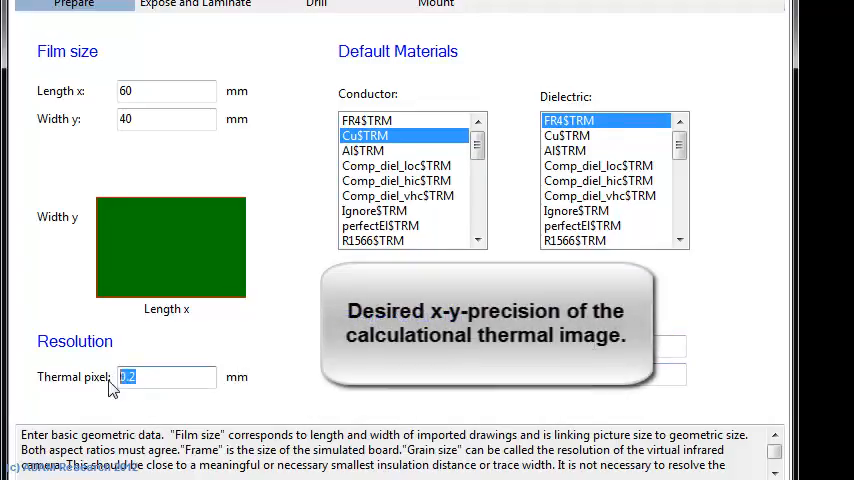
text(0.1)
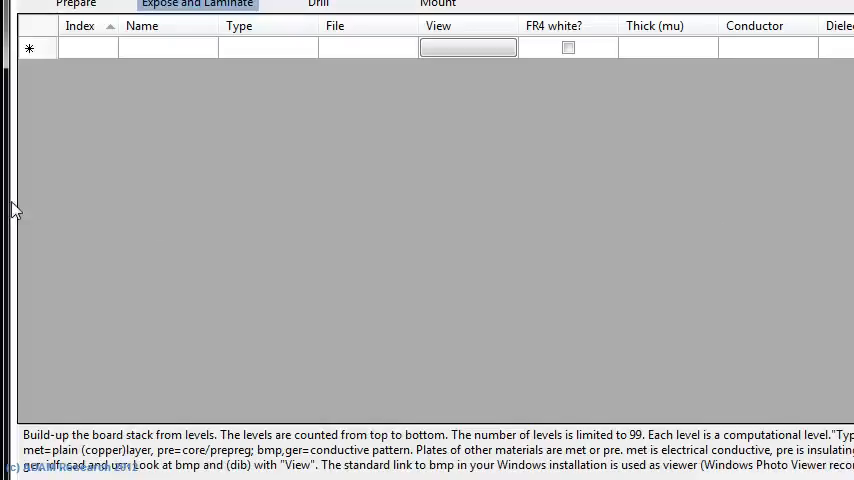
- Add Top, Kern (1530 µm) and Bottom layers from Gerber files, expose and preview the top layer
click(168, 48)
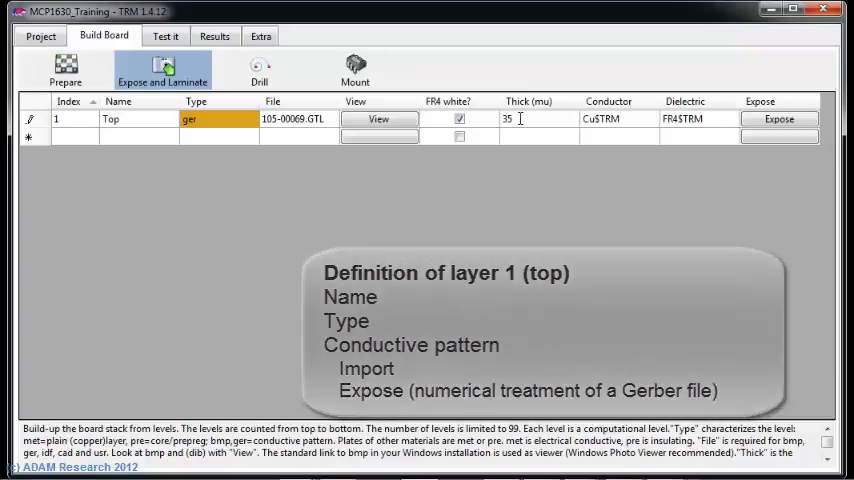
click(378, 118)
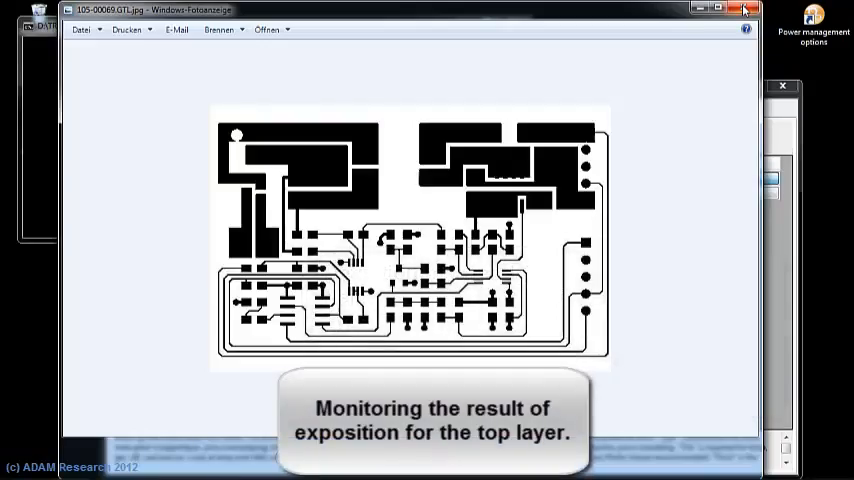
click(744, 8)
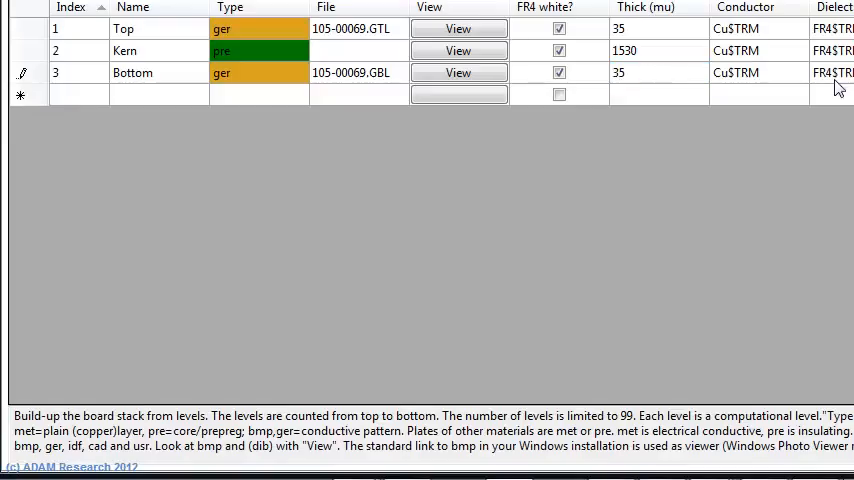
click(458, 72)
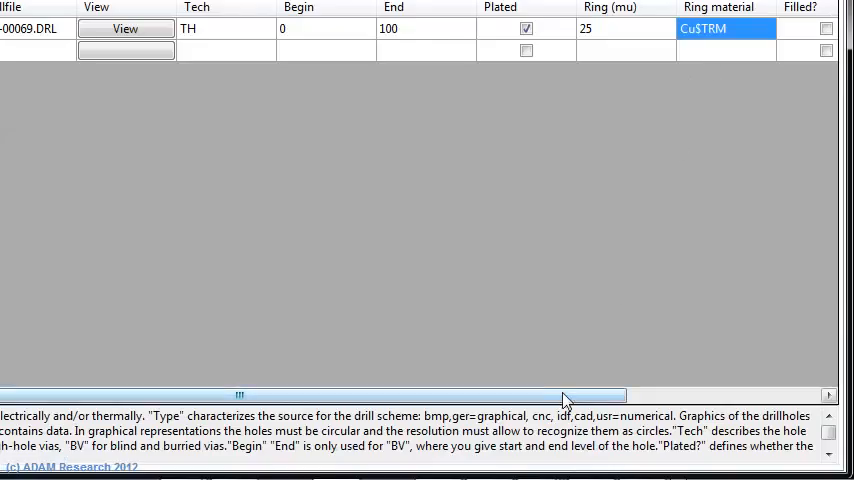
- Enter the DRL drill file as plated TH from 0 to 100 with 25 µm CuSTRM rings and convert it to vias
scroll(right, 3)
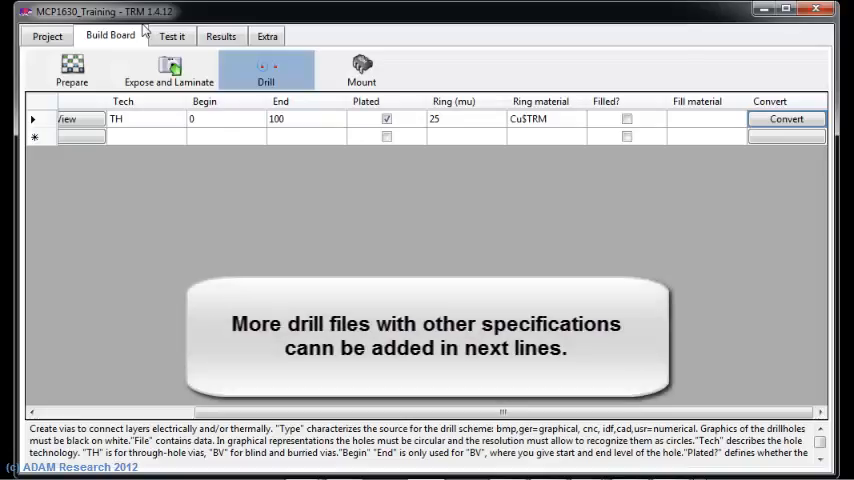
click(360, 70)
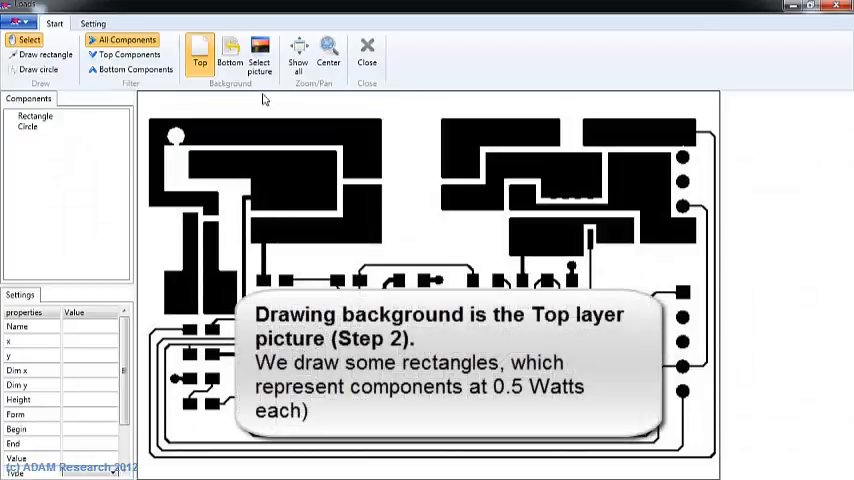
- Place 0.5 W rectangular components on the board, including one over U1
click(44, 54)
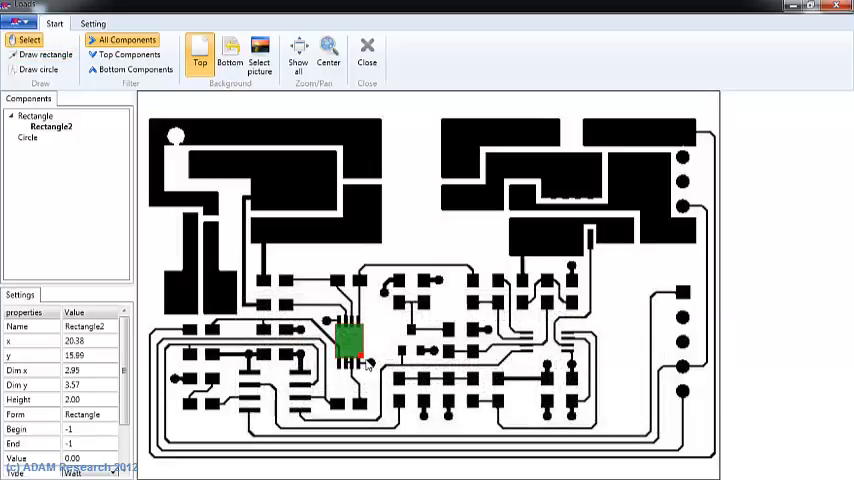
click(260, 52)
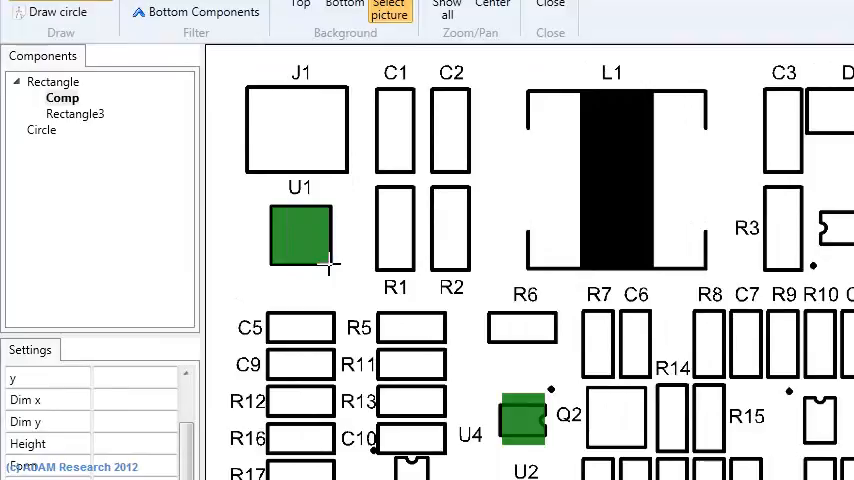
click(76, 112)
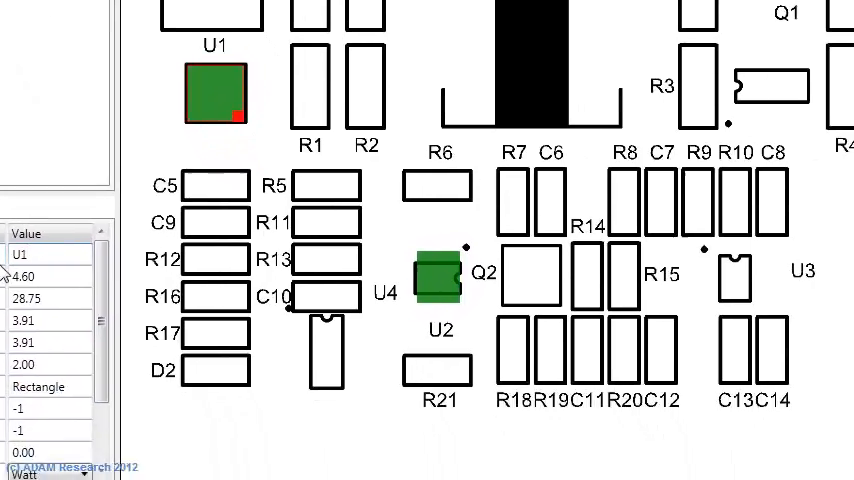
click(200, 52)
text(5)
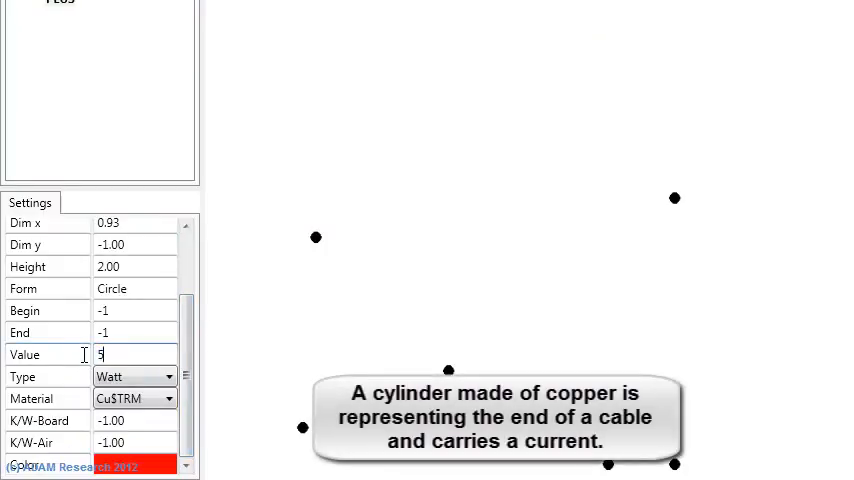
- Add a circular copper cylinder of value 5.00 carrying an Ampere load and place it on the board
click(168, 376)
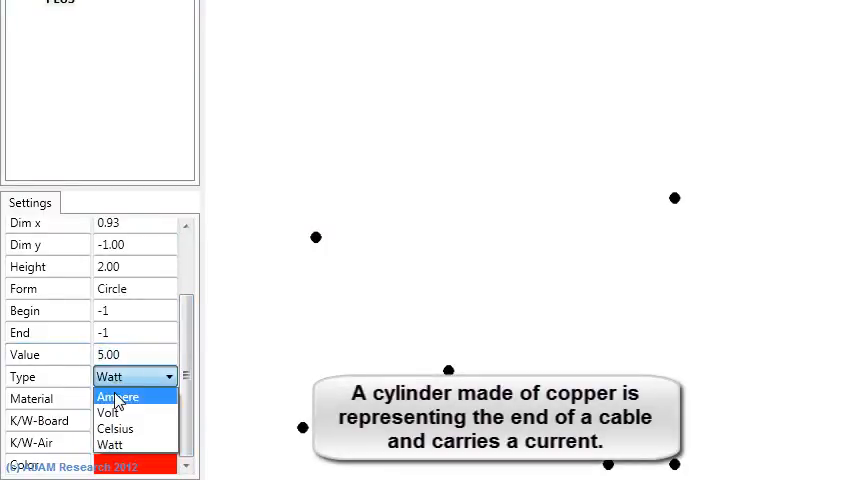
click(118, 396)
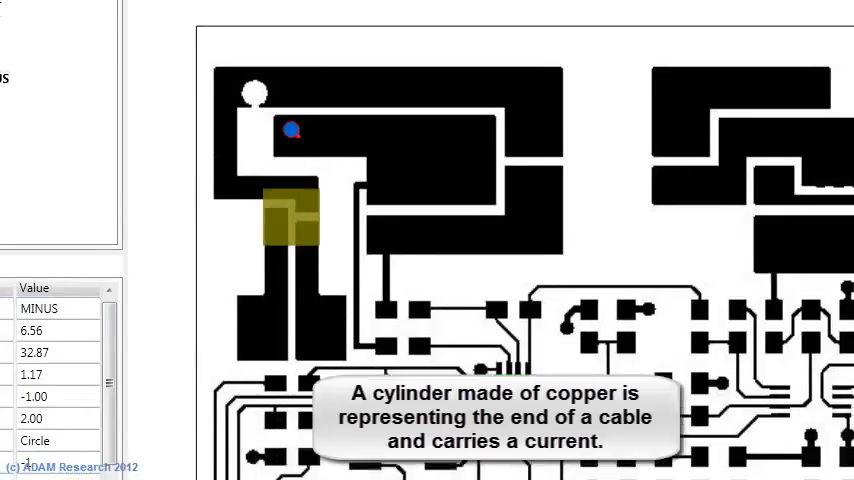
click(58, 78)
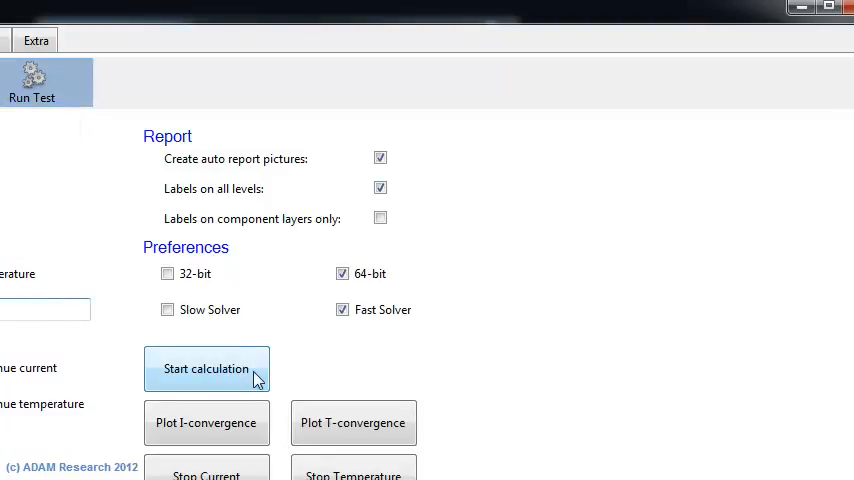
- Start the calculation, confirm the converged voltage plot, and watch the solver console
click(206, 368)
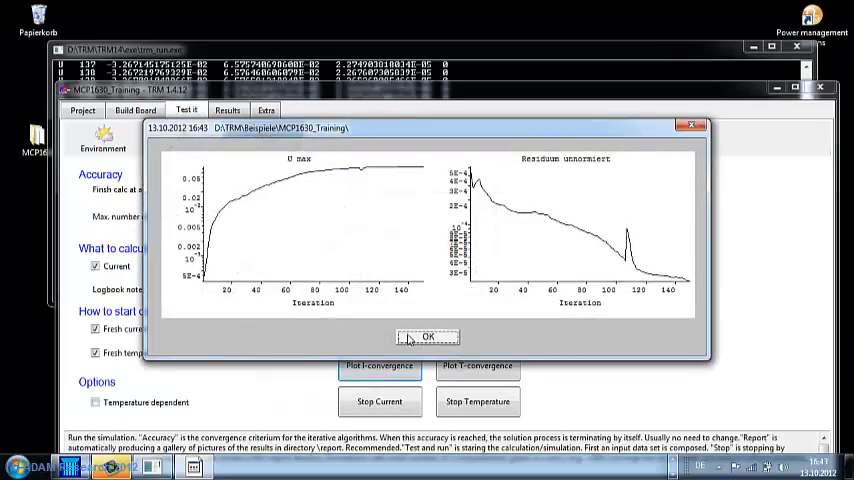
click(428, 336)
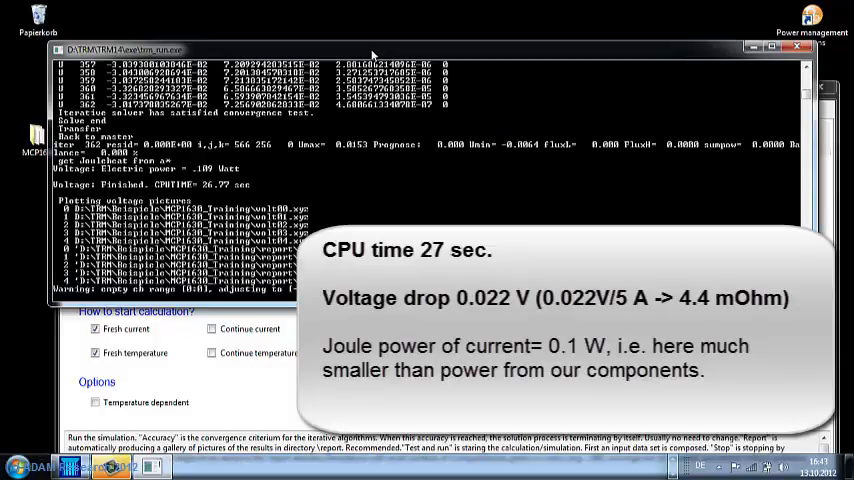
click(380, 328)
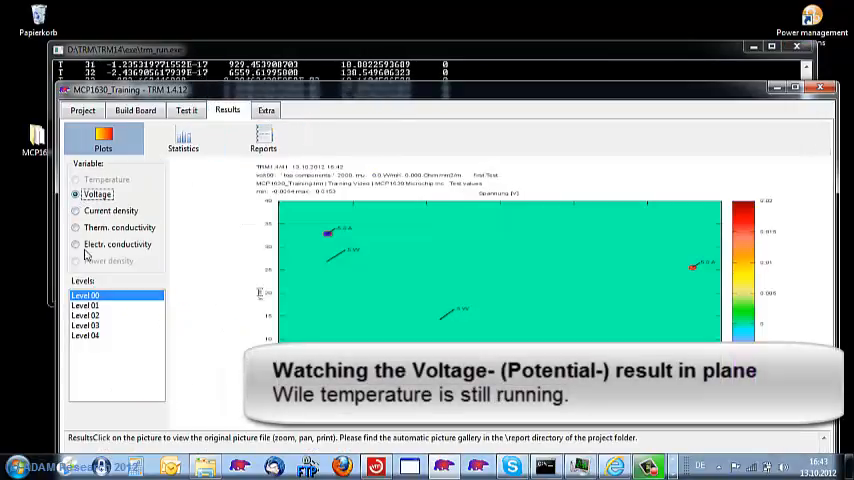
- Display the Voltage result on successive entries of the Levels list
click(84, 316)
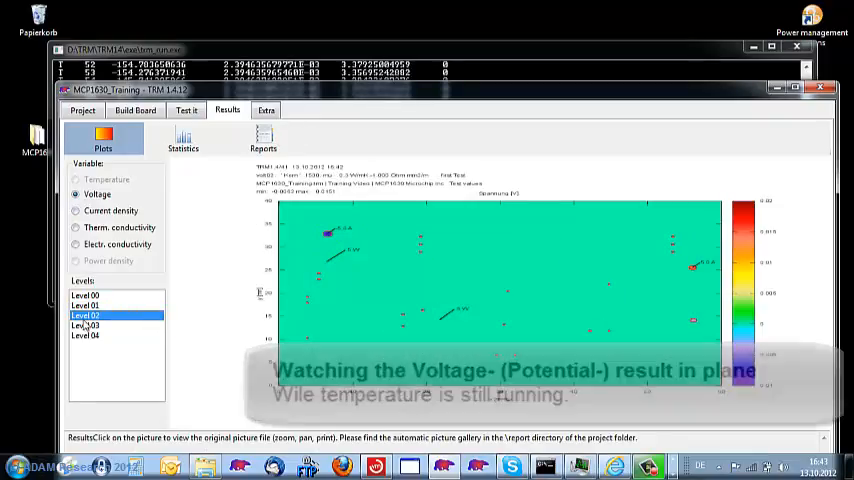
click(84, 324)
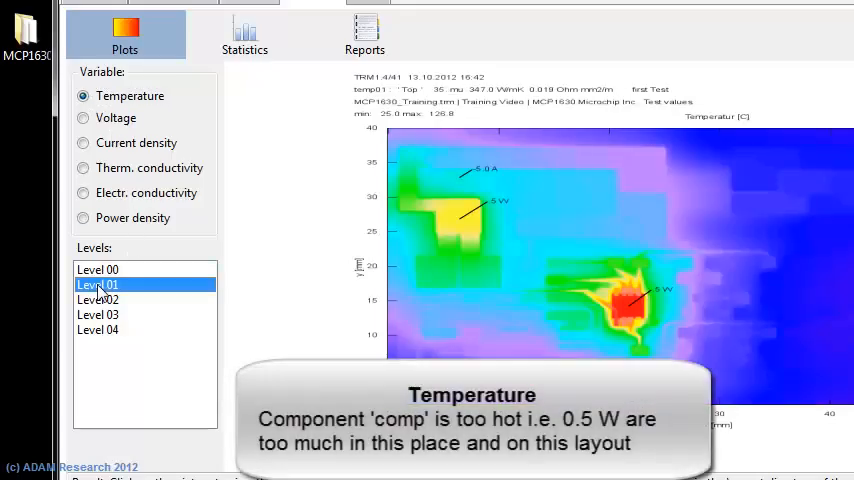
- Review Temperature, Voltage and Current density maps, switching between Level 01 and Level 03
click(96, 314)
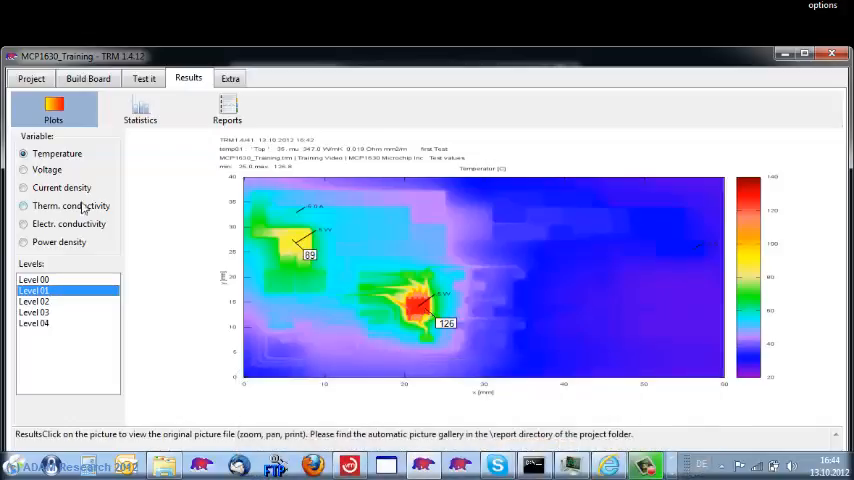
click(24, 168)
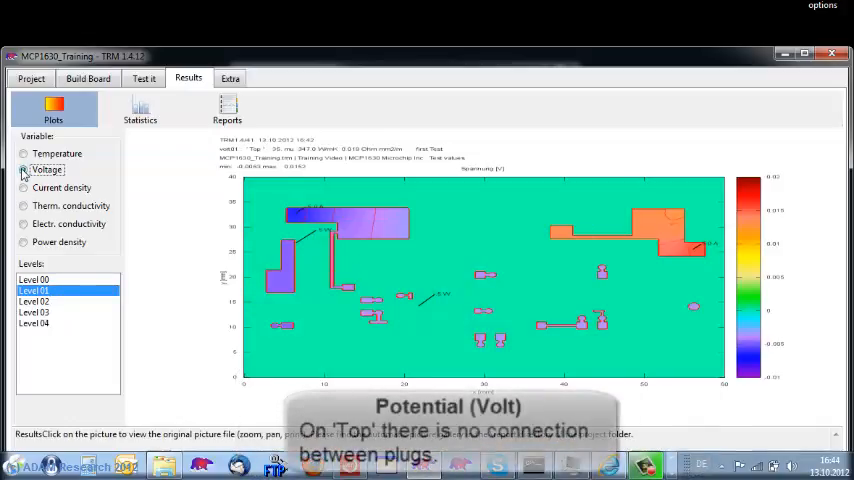
click(34, 312)
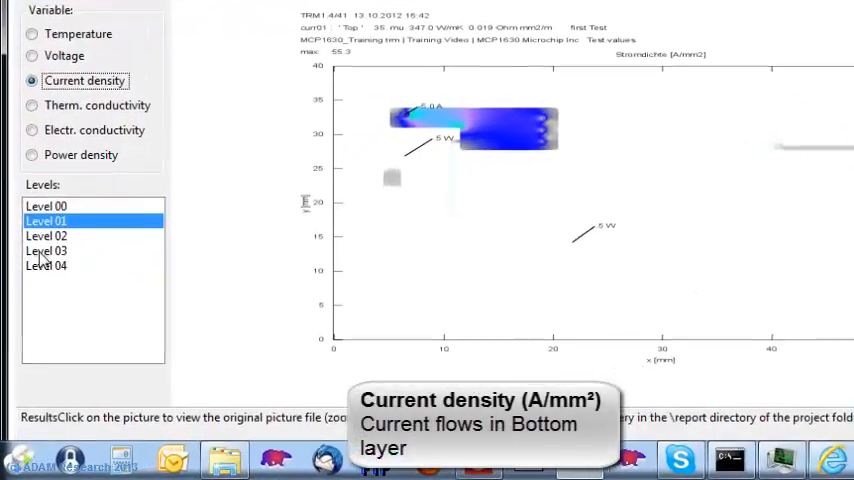
click(48, 250)
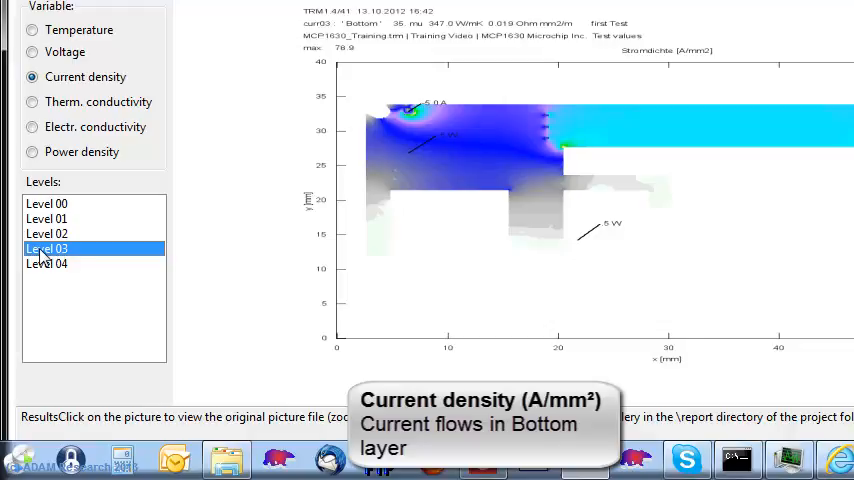
click(32, 128)
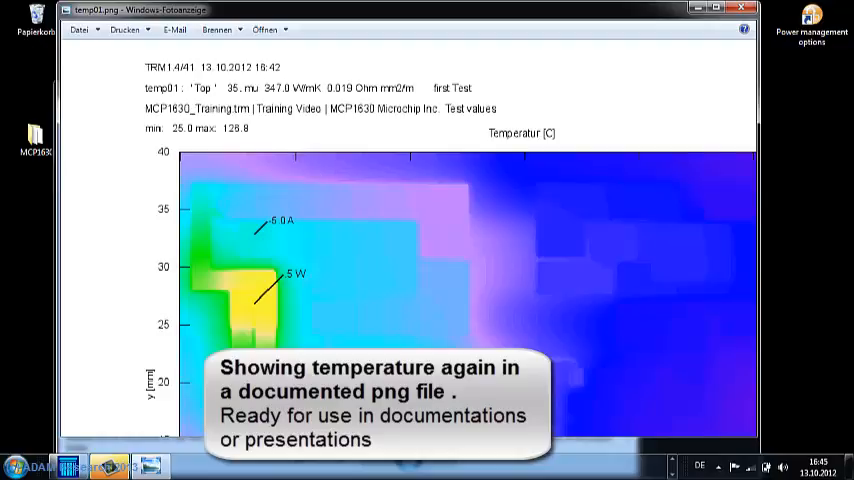
- Scroll through the saved temperature PNG in Photo Viewer, then bring up the automatic report.txt
scroll(down, 3)
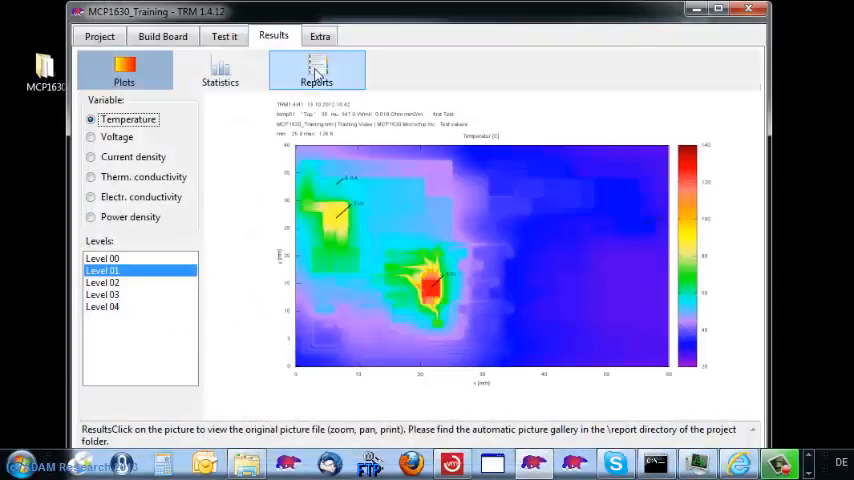
click(316, 70)
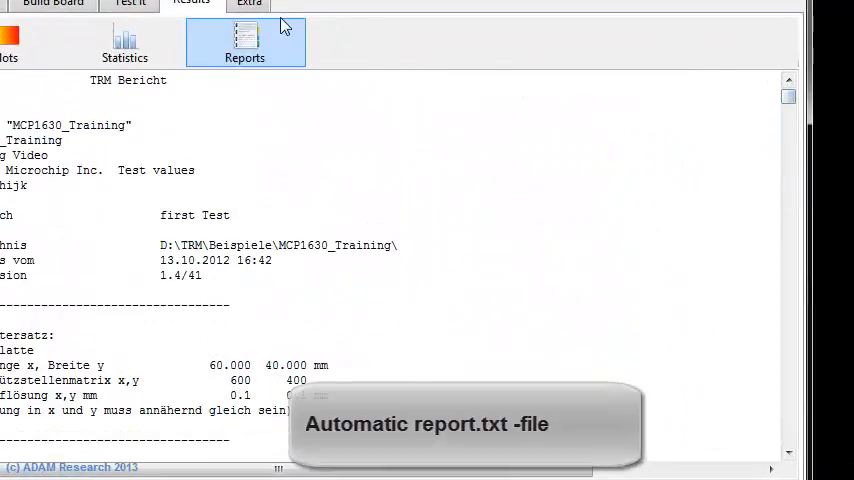
- Switch to the Extra tab with help, archiving and support-mail tools
click(248, 4)
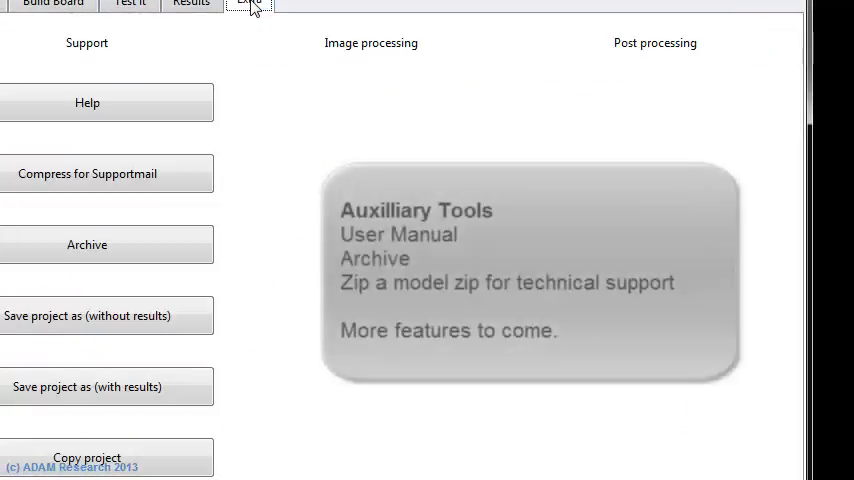